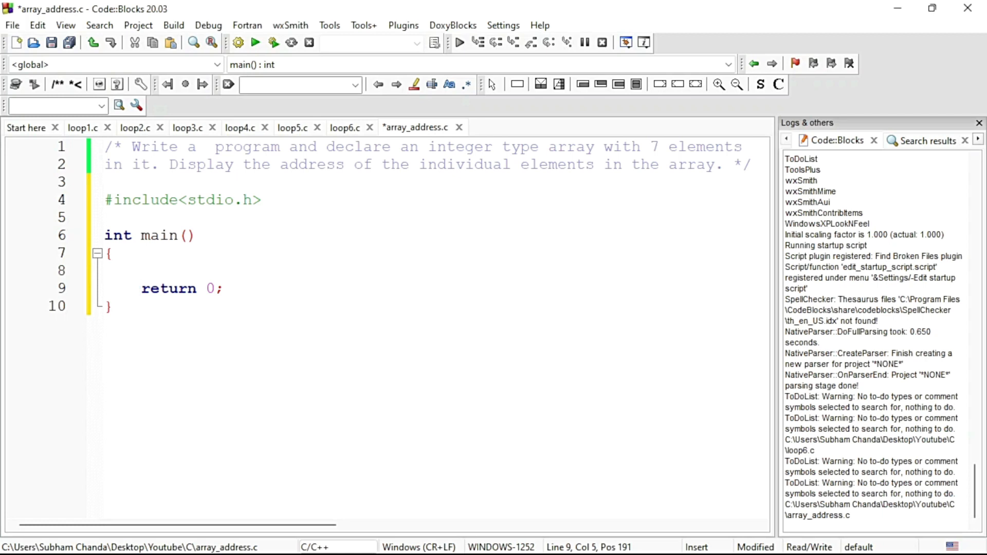
Step: Declare "int arr[7], i;" on the empty line inside main
type("in")
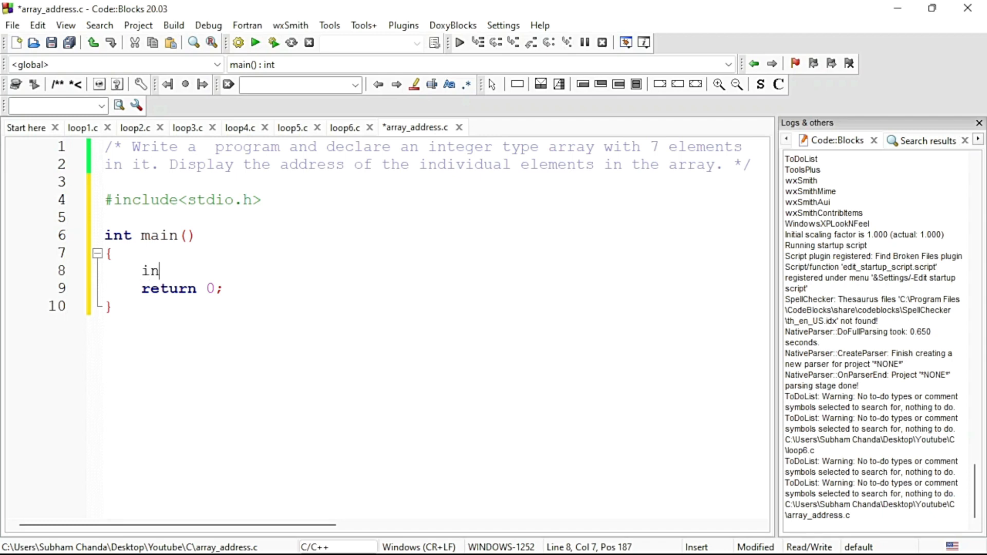
type("t a")
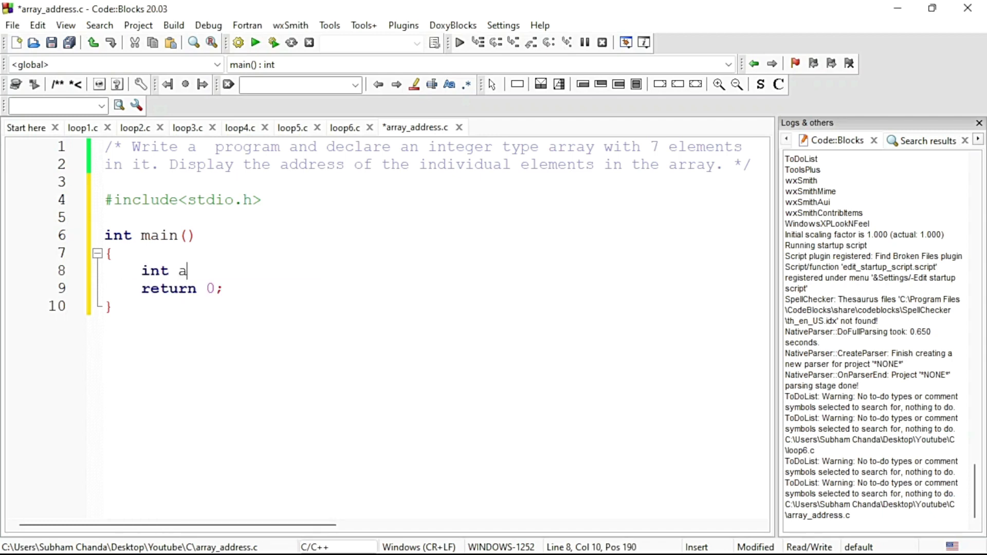
type("rr[]")
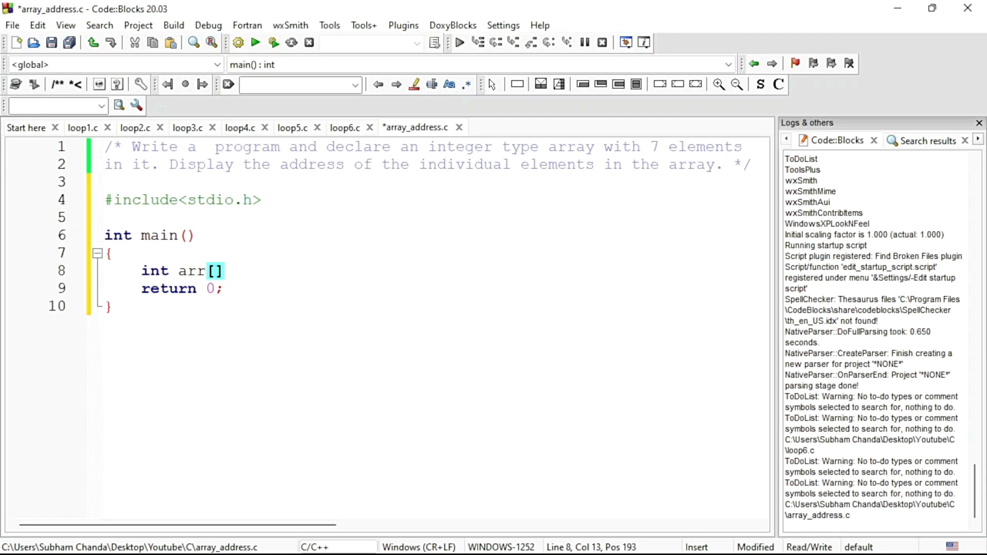
type("7")
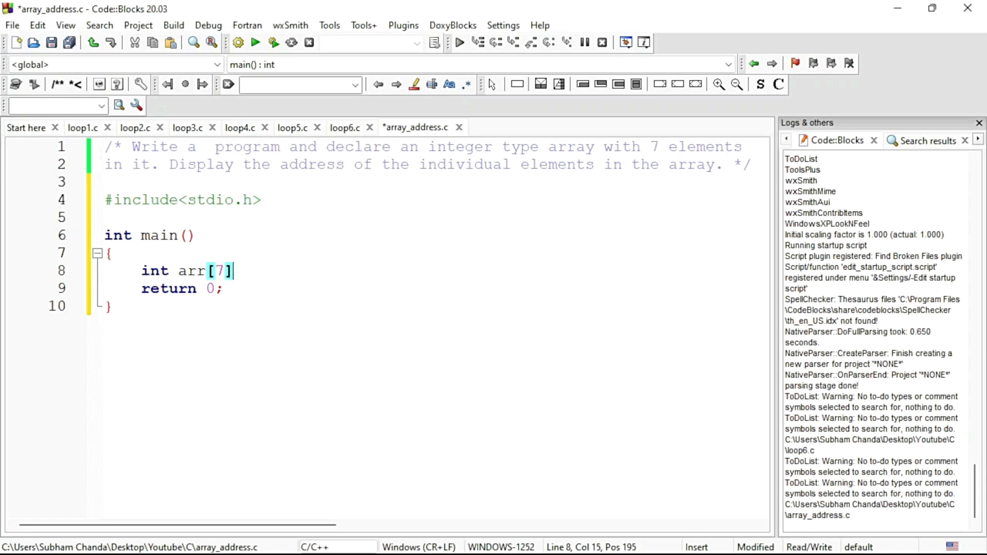
type(";")
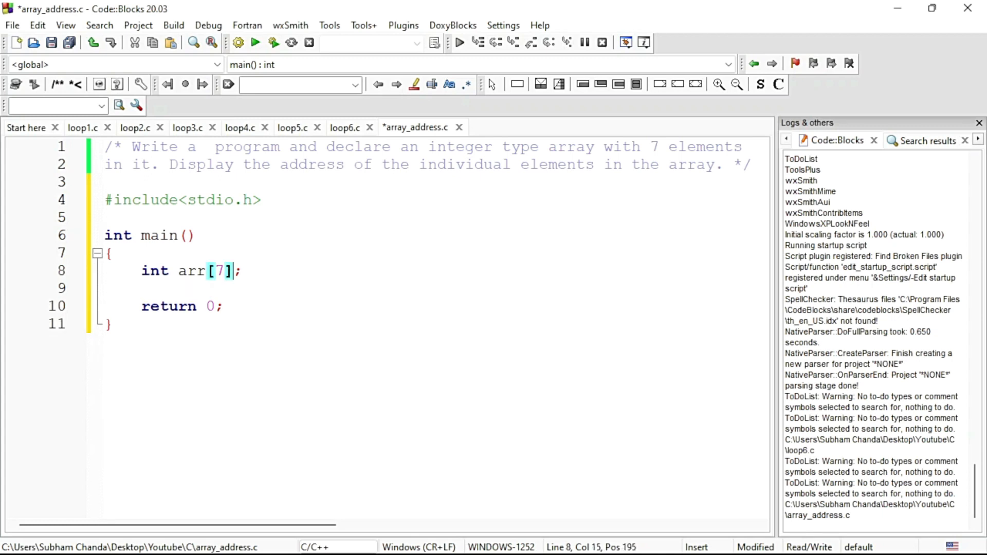
type(", i")
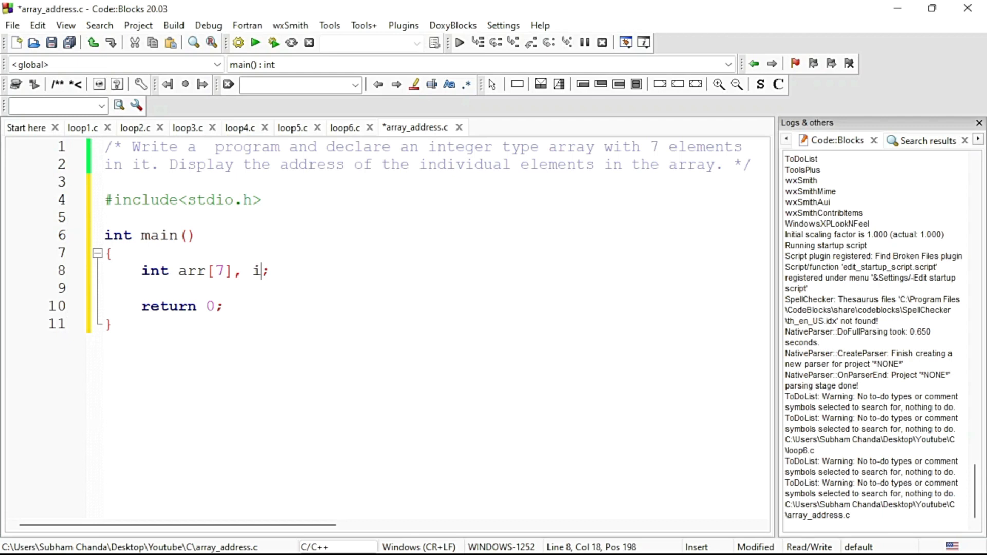
Step: Write the loop header for(i=0; i<7; i++) on a new line below the declaration
key("enter")
type("for(")
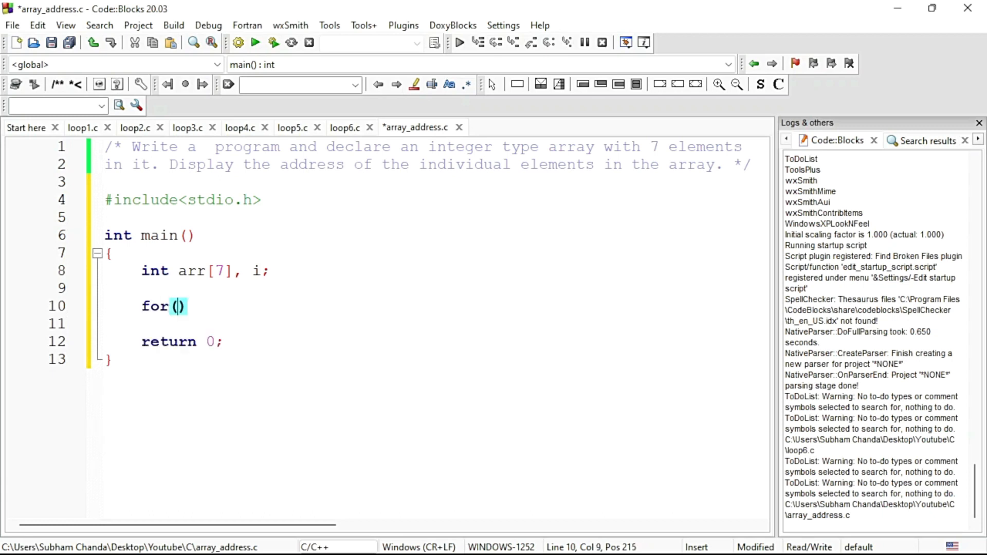
type("i")
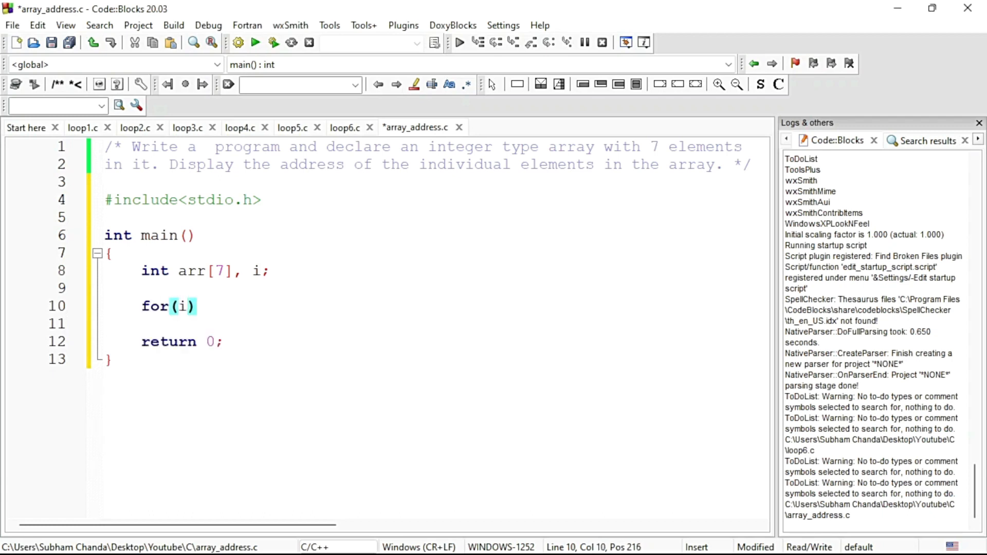
type("=0")
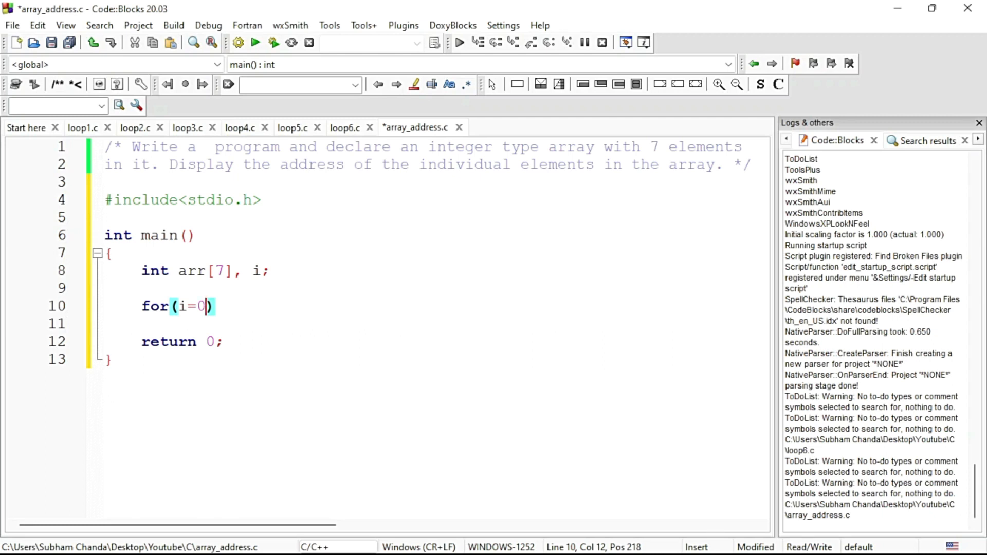
type("; i")
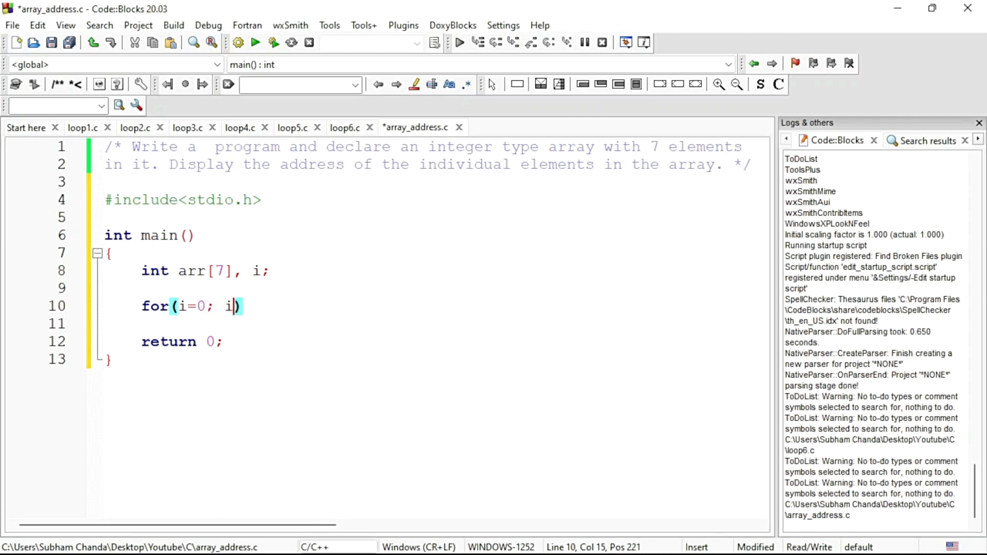
type("<")
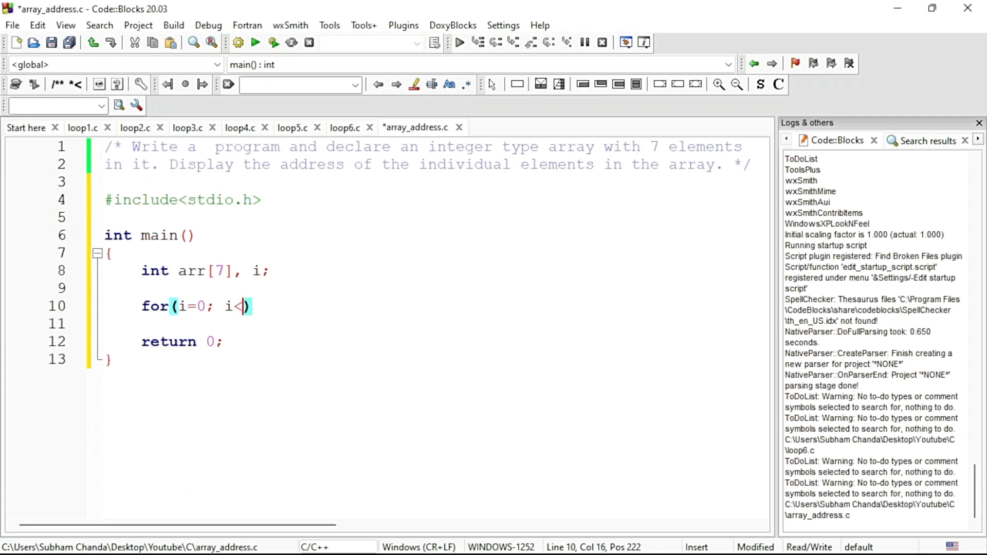
type("7")
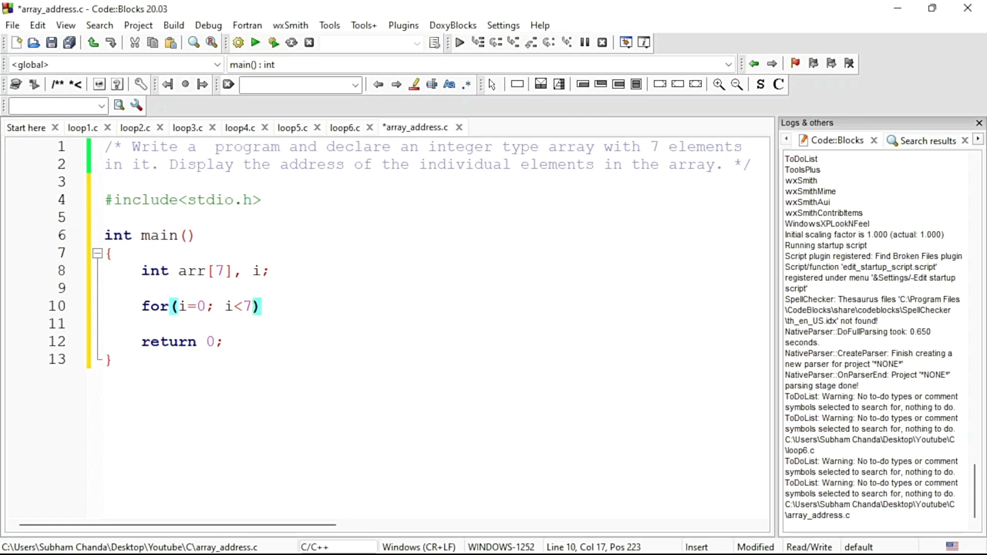
type("i")
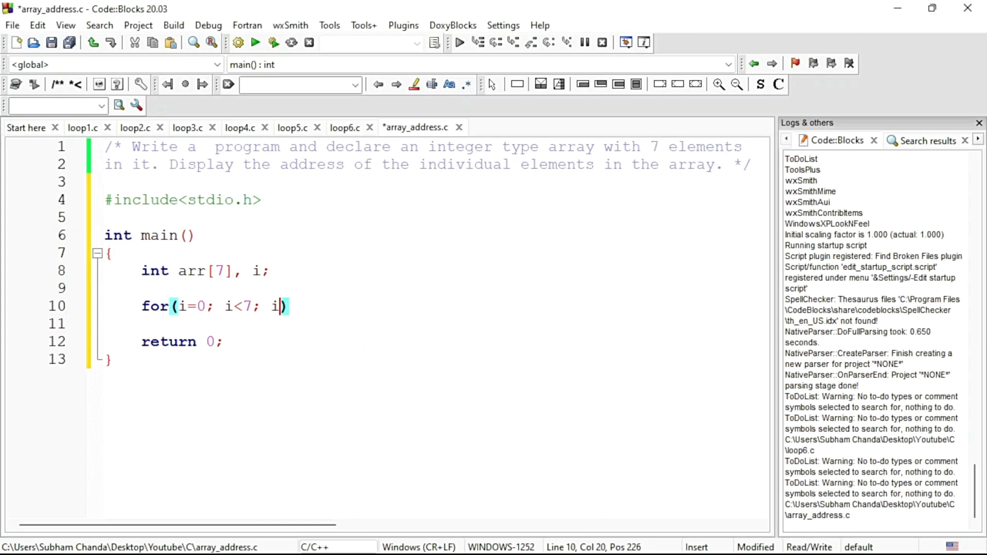
type("++")
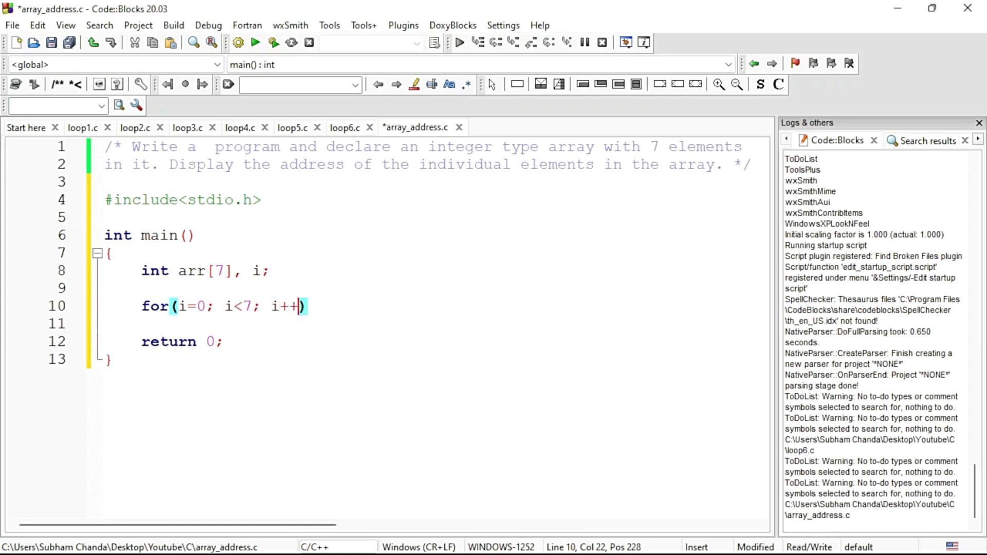
key("Right")
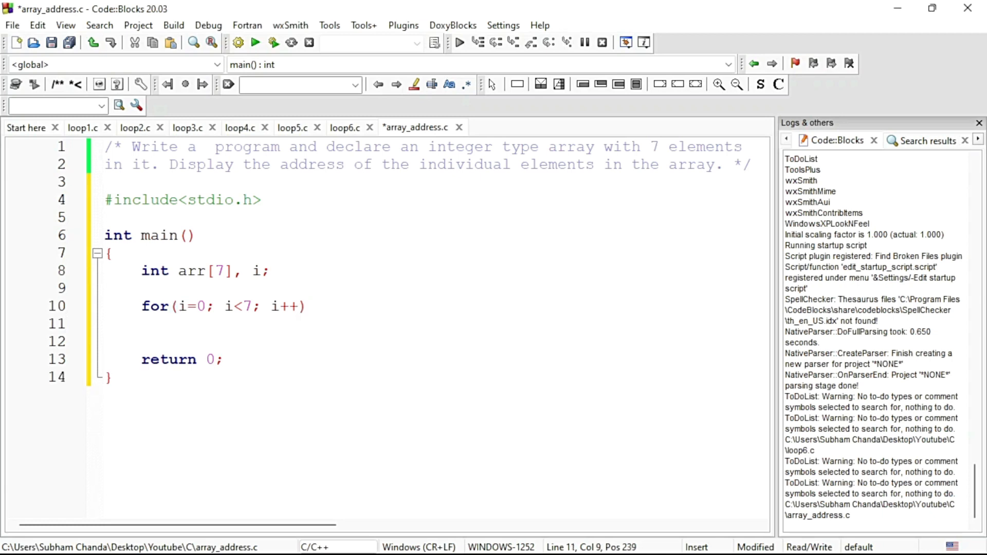
Step: Start the printf with an 'address element %d' format and the i+1 argument
type("prin")
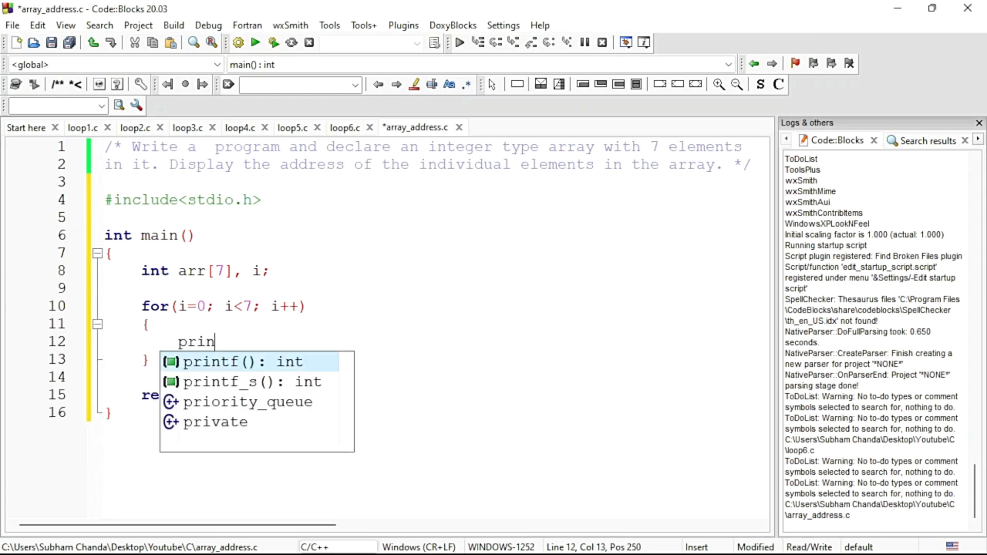
type("tf(")
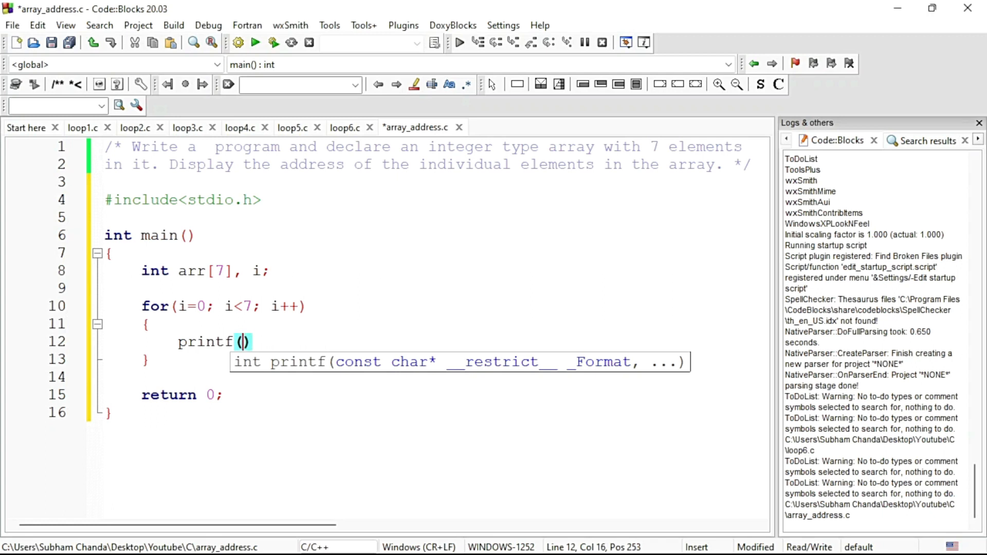
type("\"")
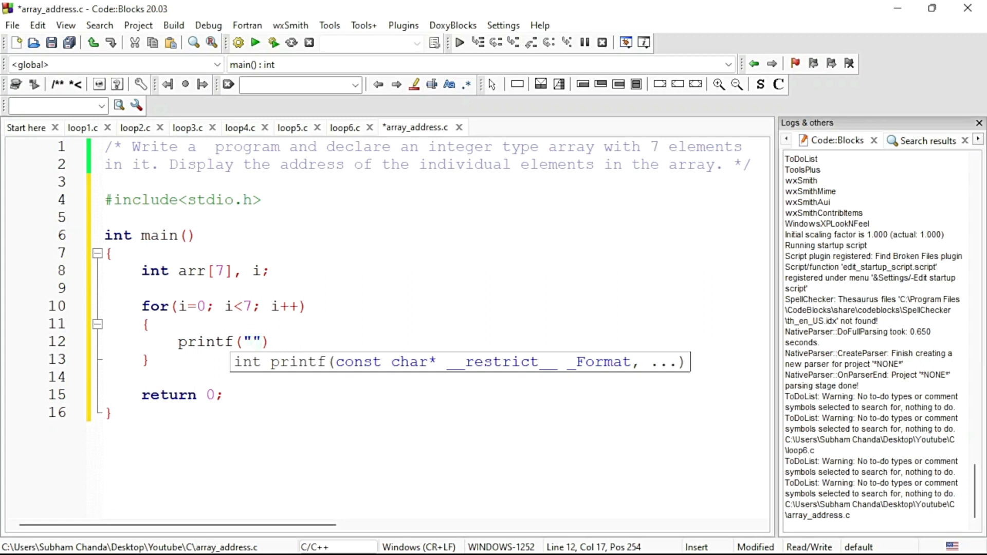
type("add")
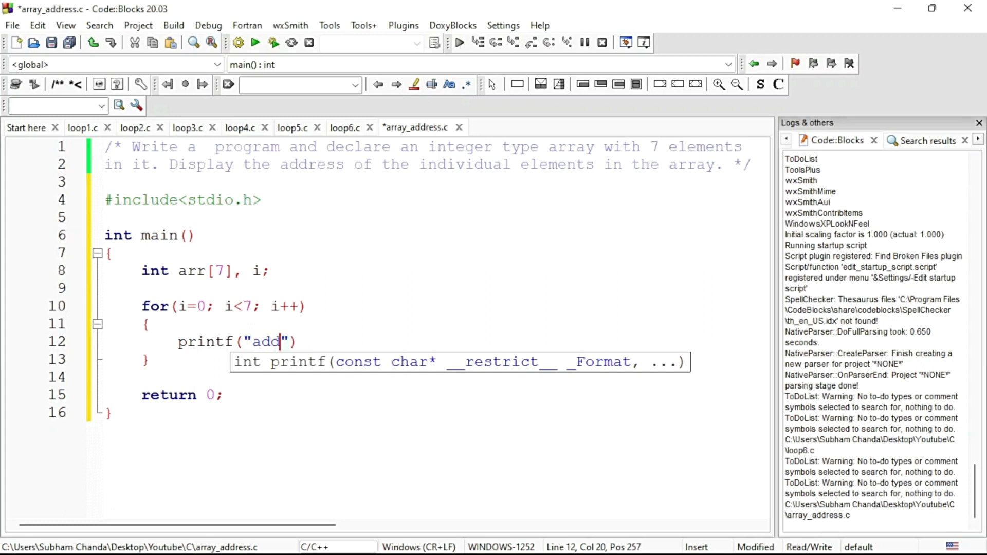
type("ress of")
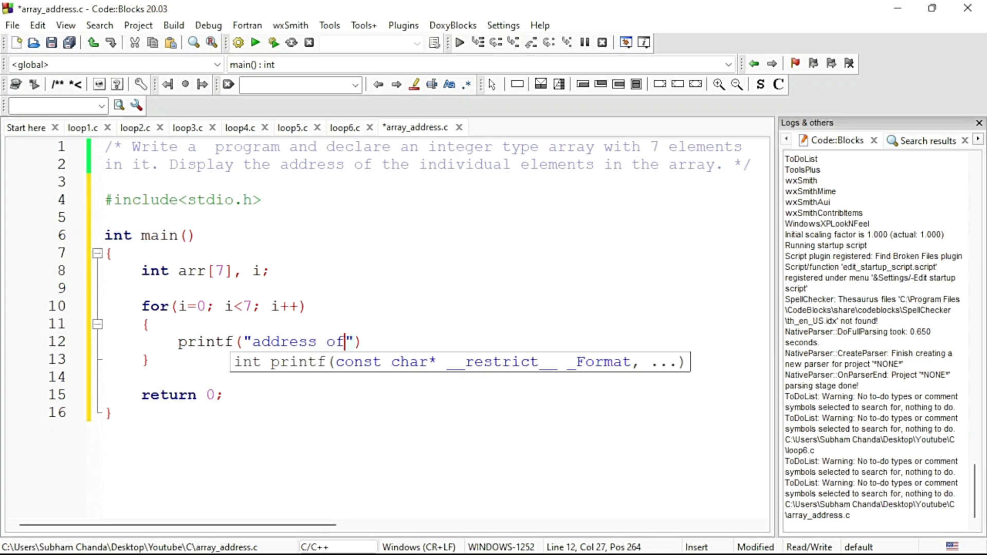
type("\" \"")
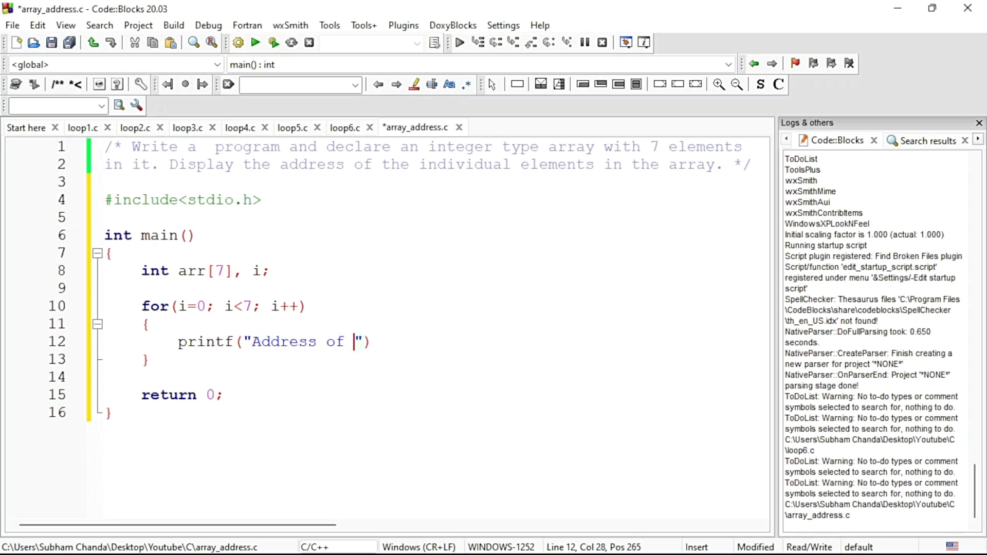
type("element")
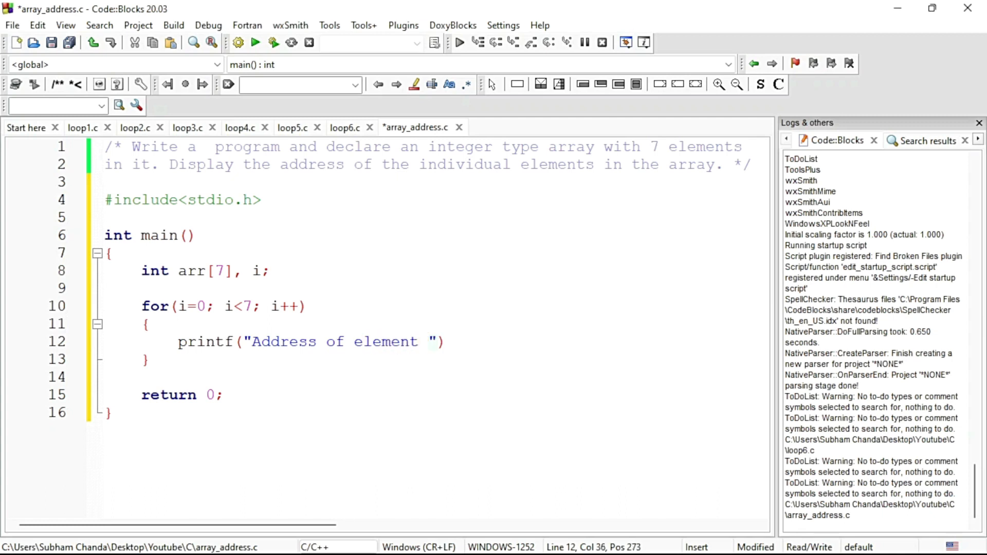
type("%")
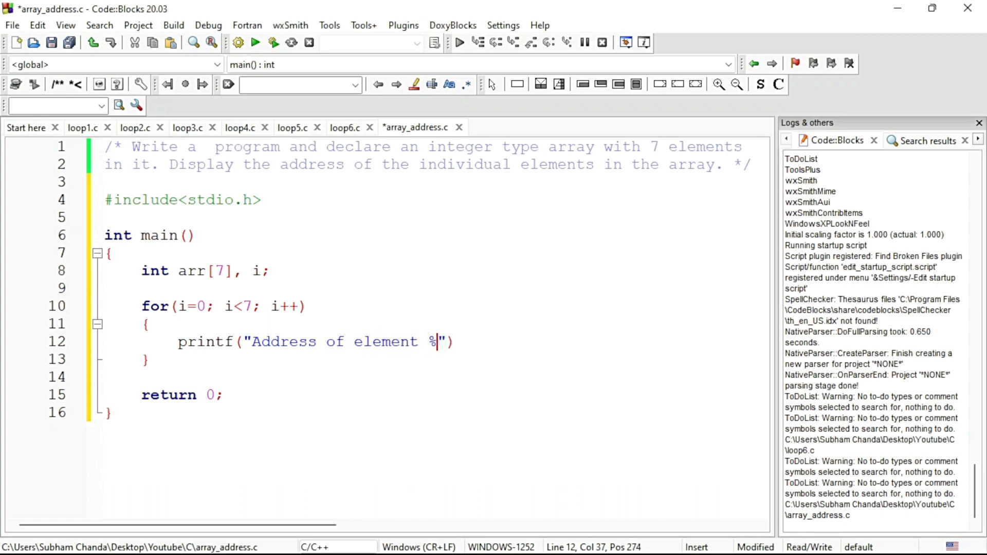
type("d")
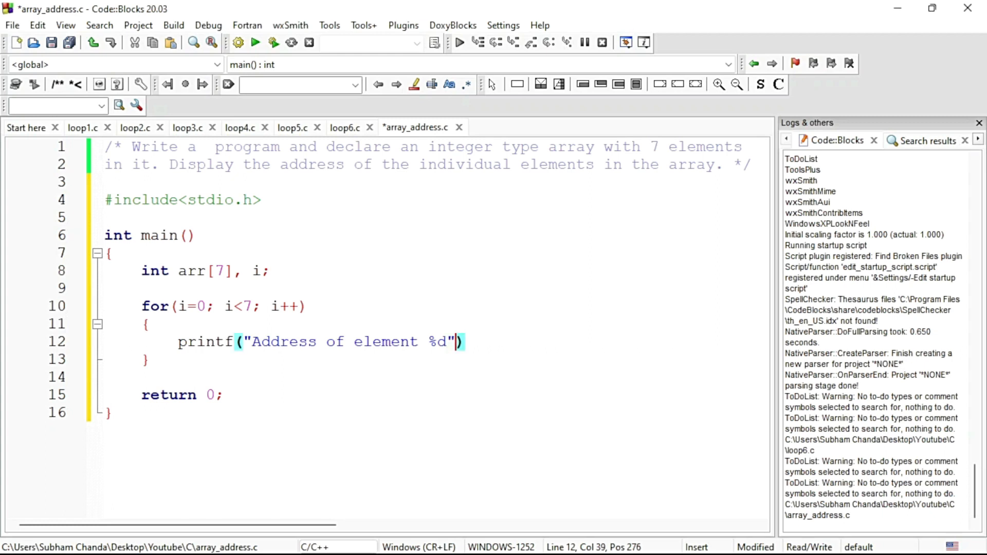
type(",")
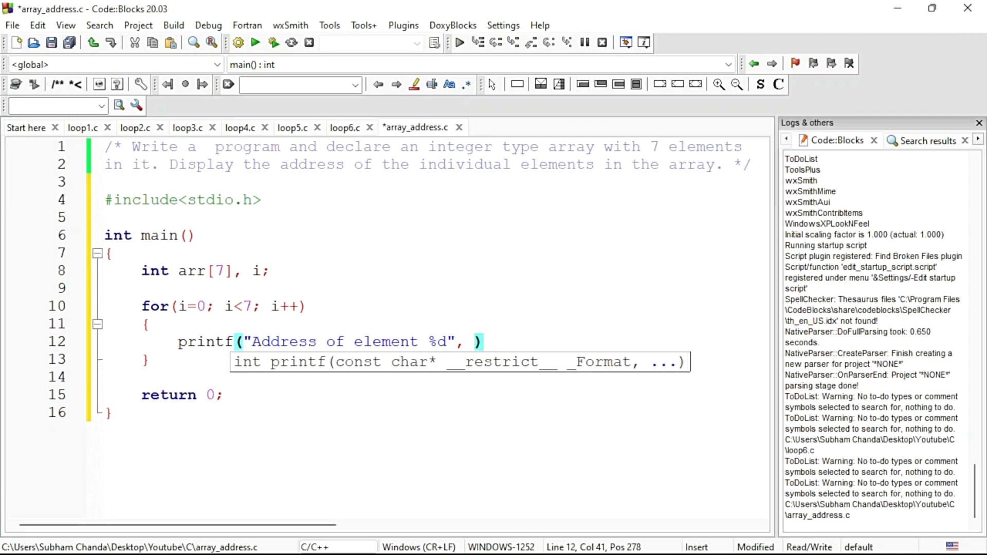
type("i")
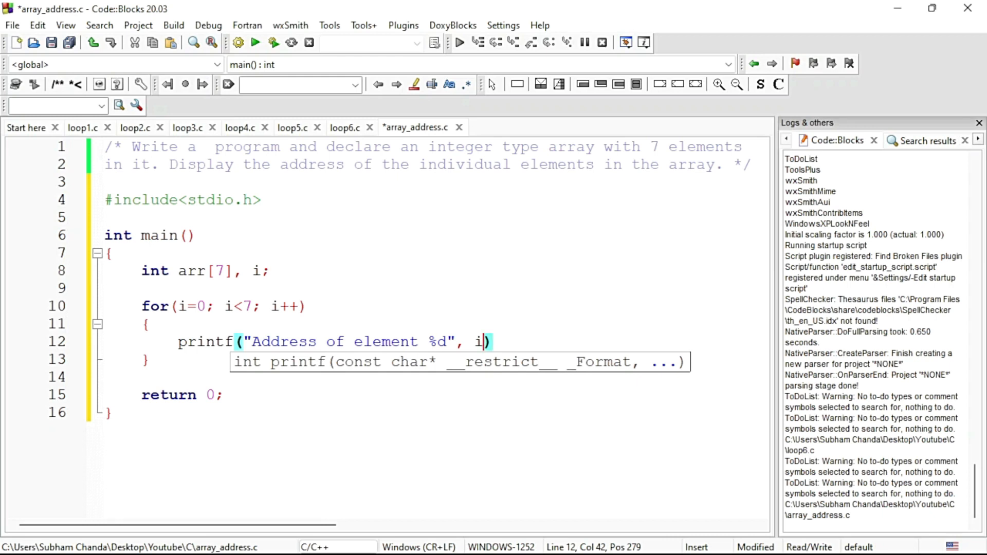
type("+")
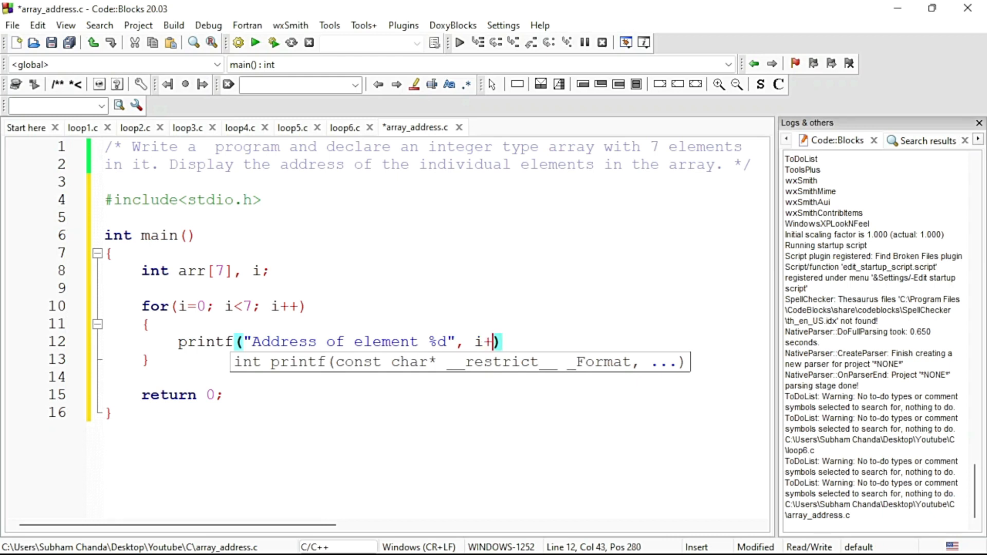
type("1,")
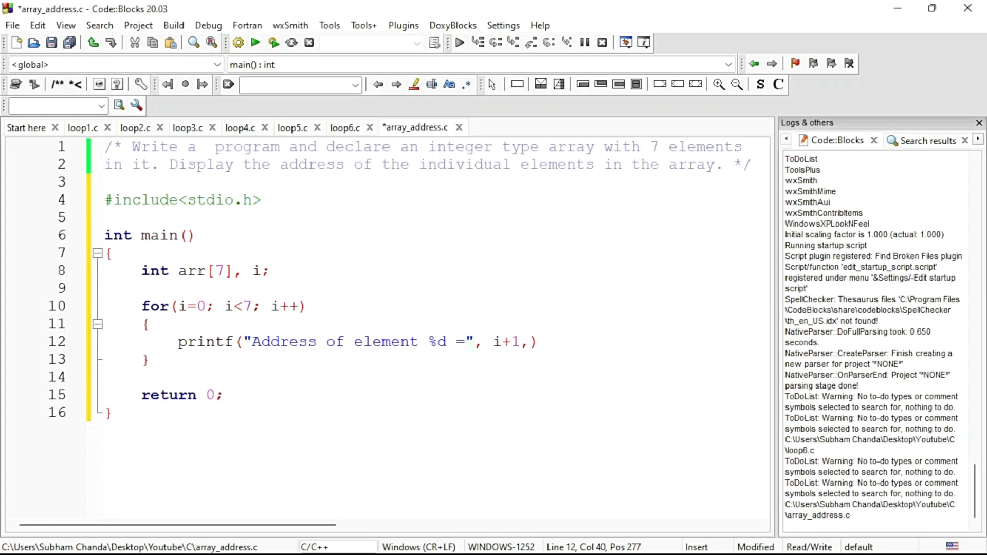
type("\" \"")
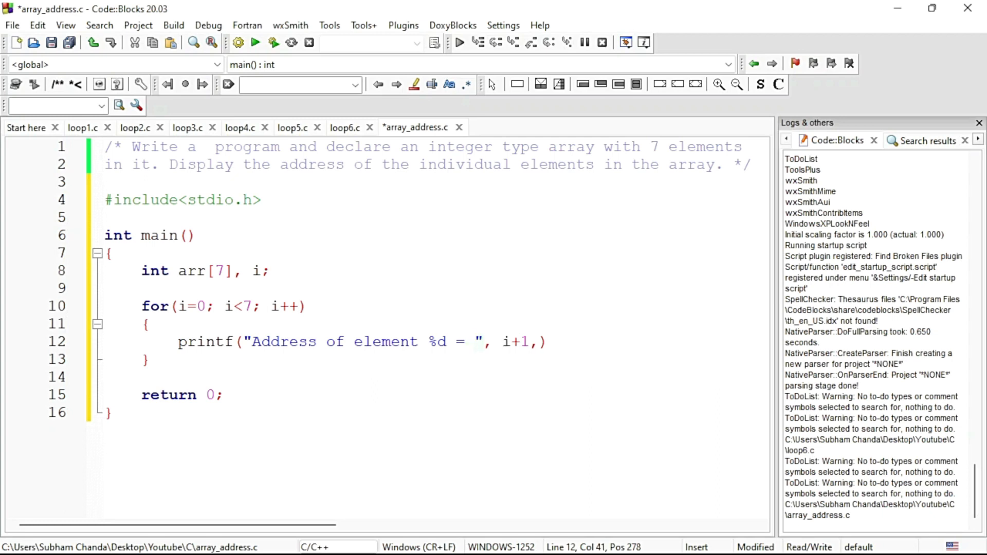
Step: Add the %p specifier with &arr[i], a \n newline, and the closing semicolon
type("%")
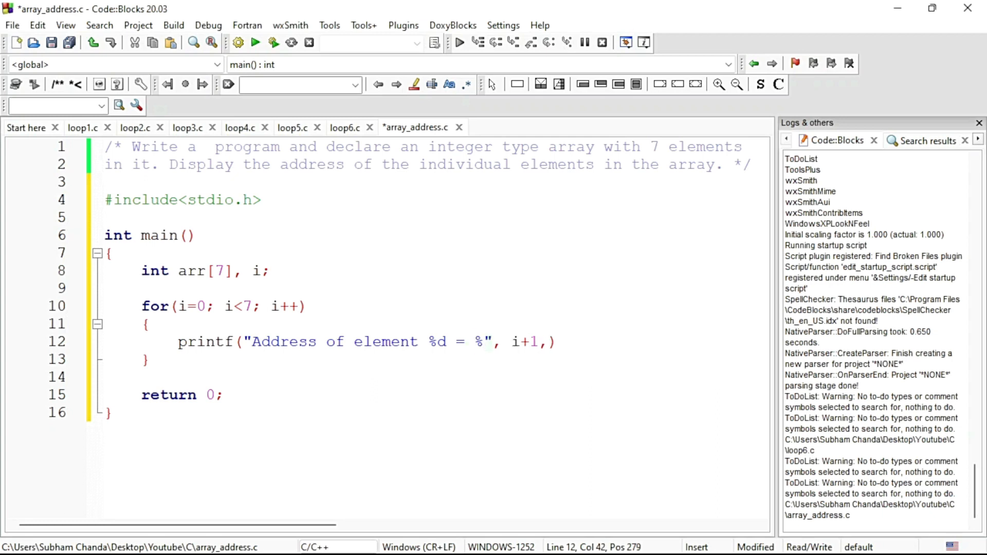
type("p")
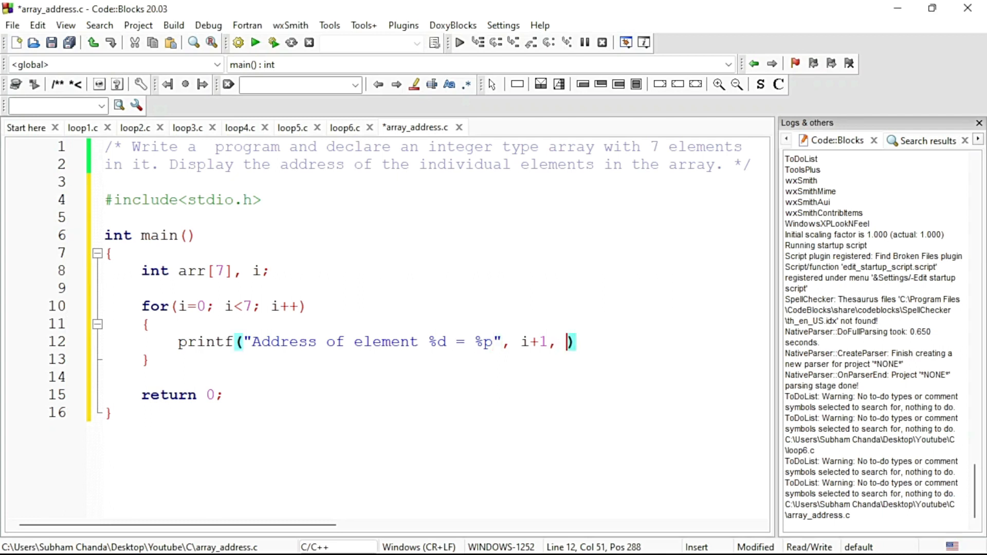
type("&")
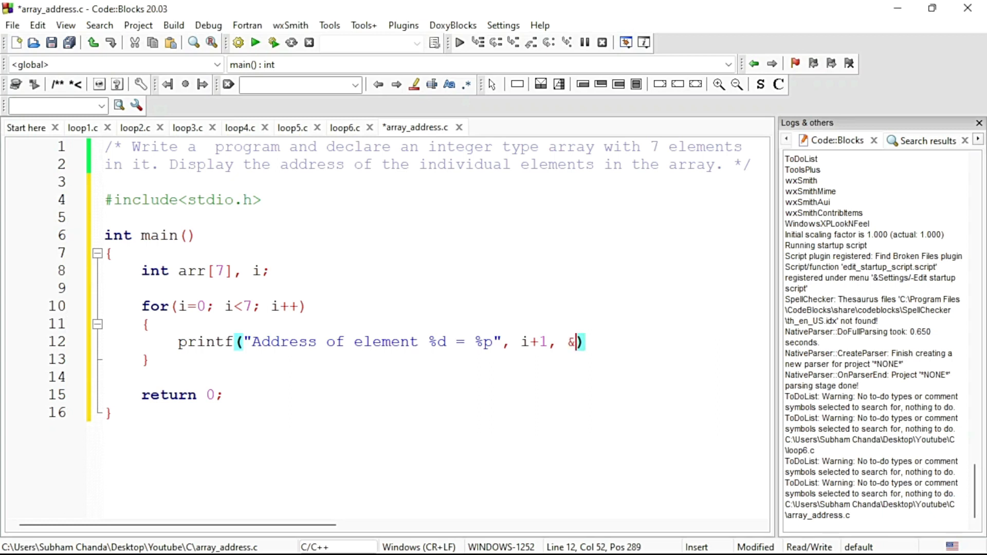
type("a")
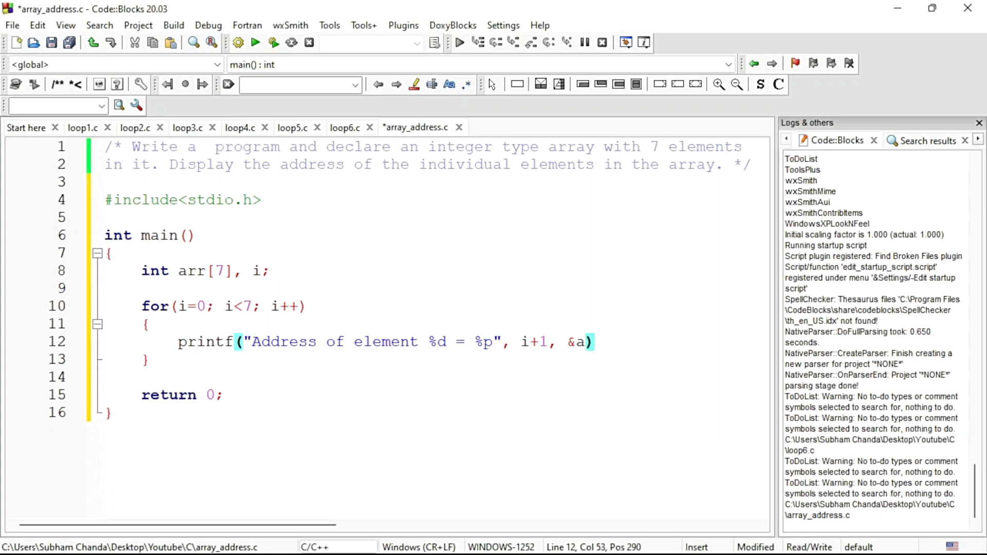
type("rray")
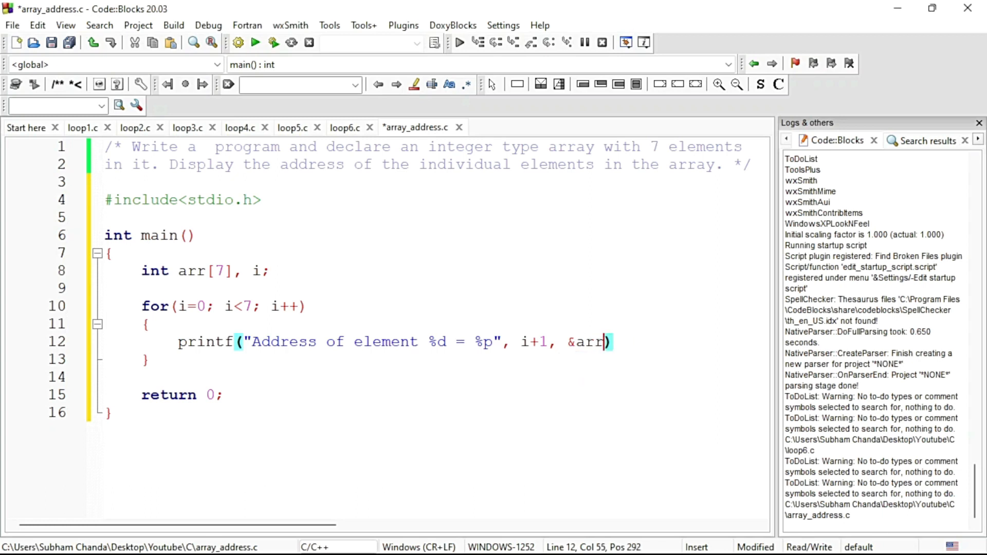
type("[")
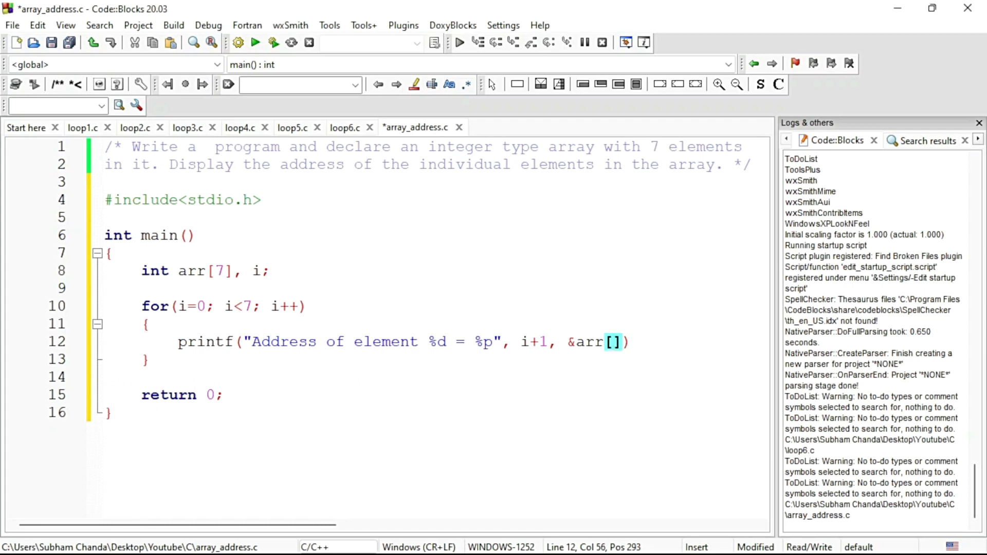
type("i")
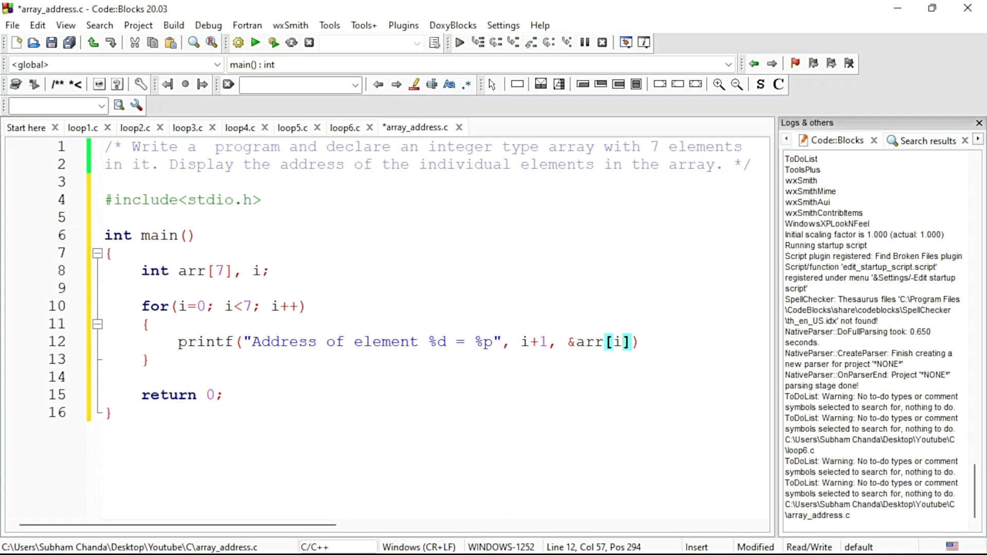
mouse_move(622, 341)
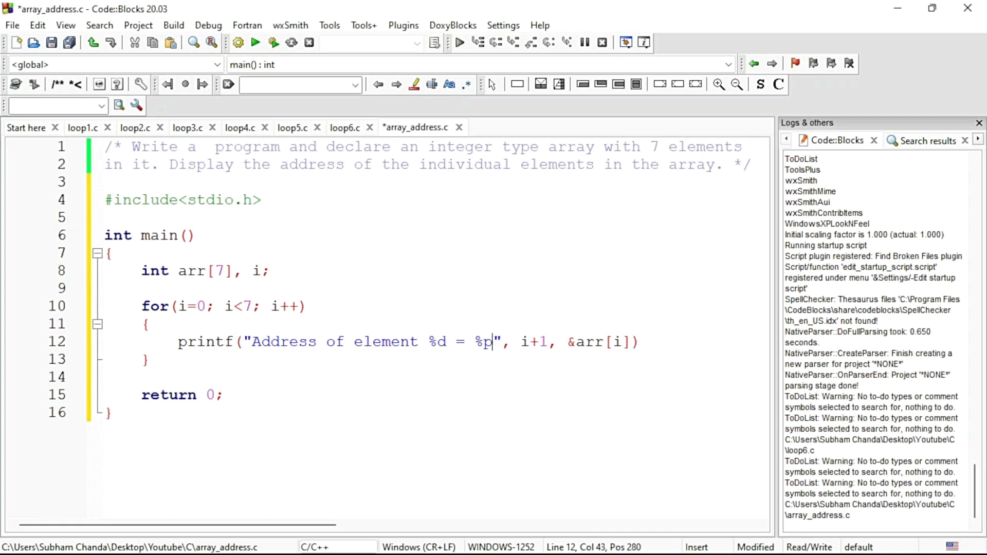
type("\" \"")
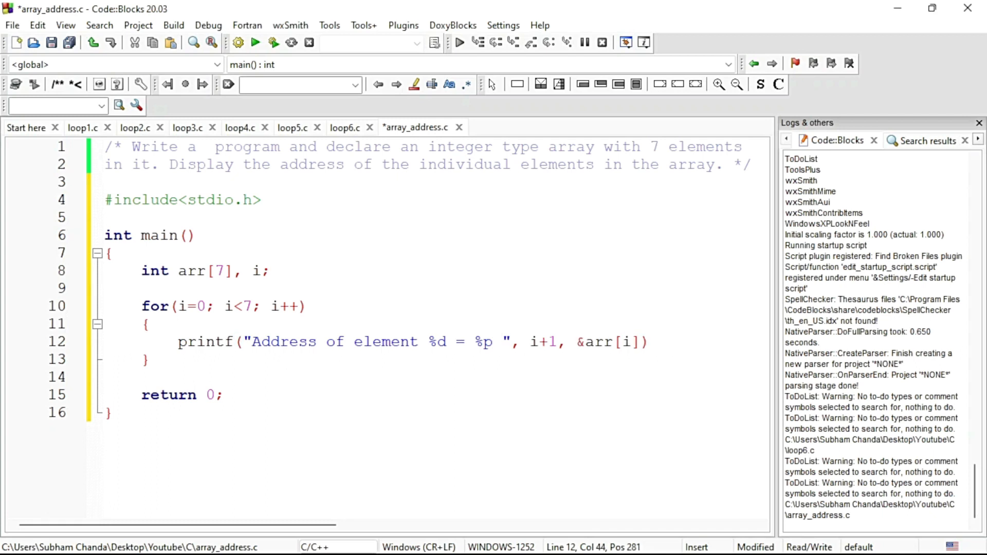
type("\\n")
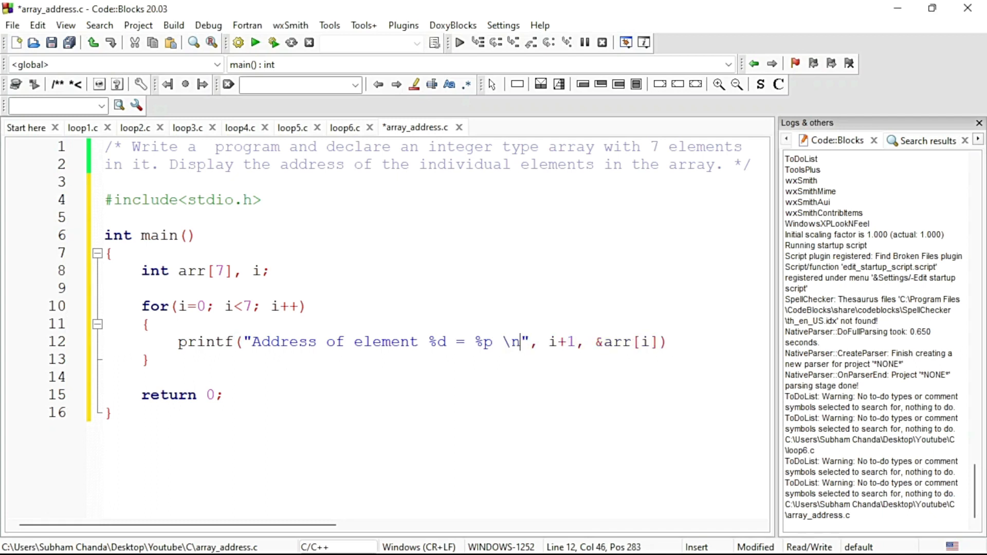
left_click(665, 342)
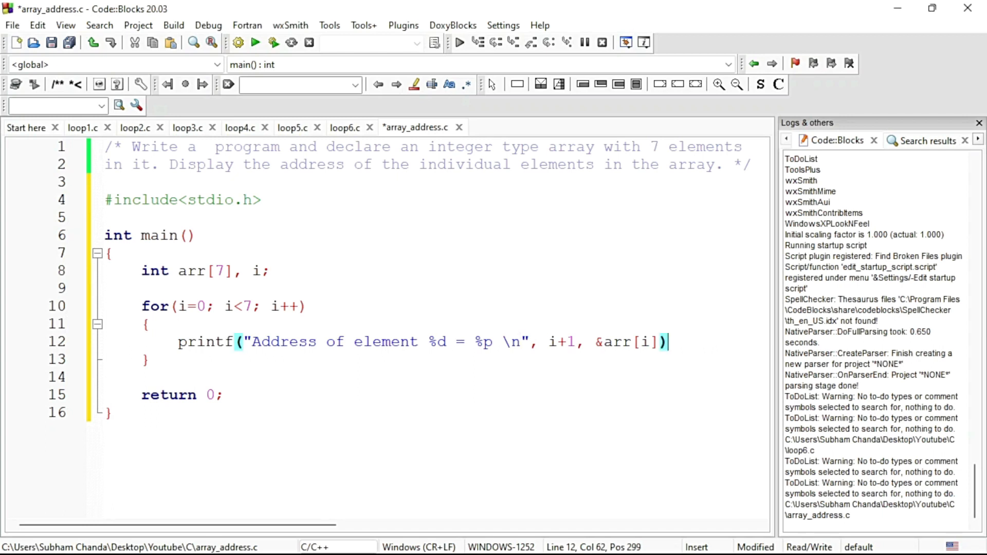
type(";")
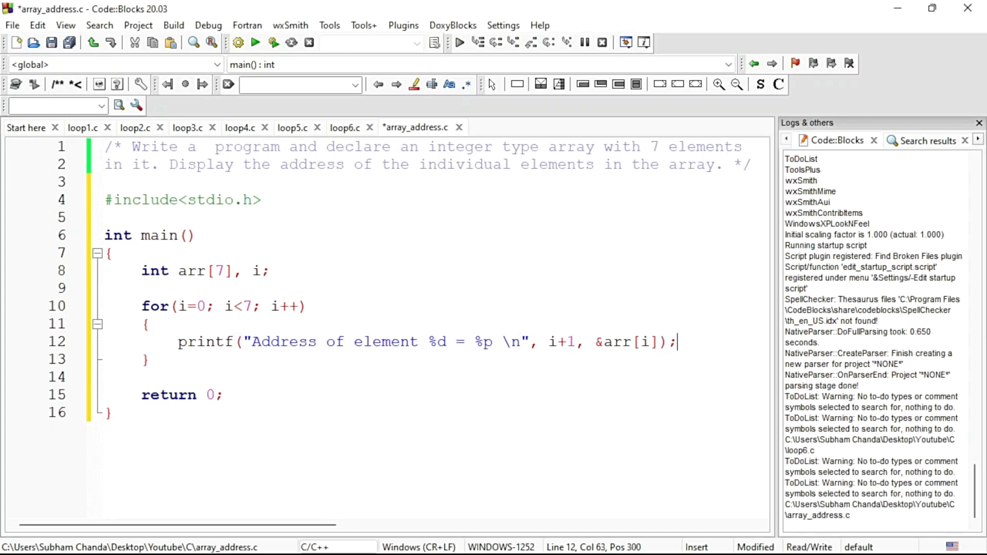
mouse_move(52, 42)
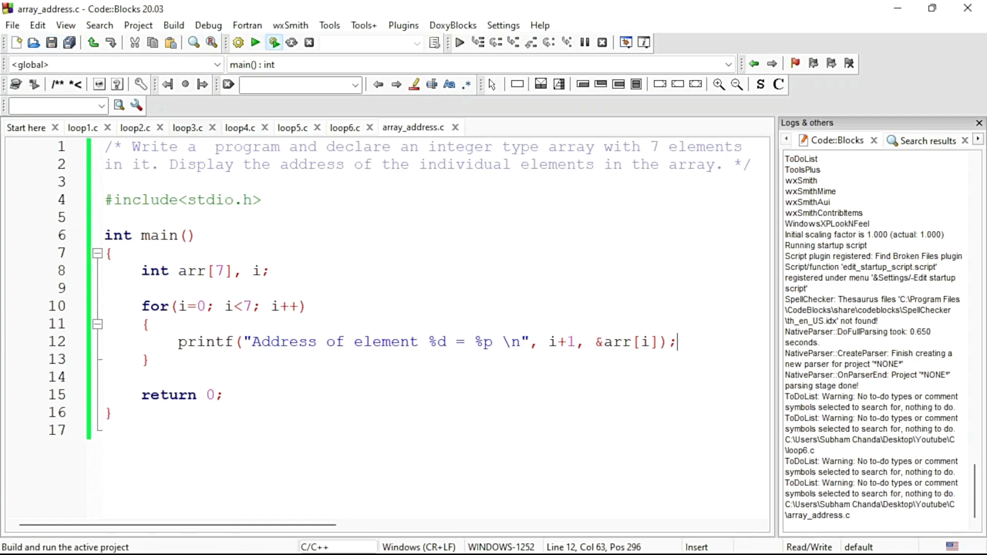
left_click(274, 42)
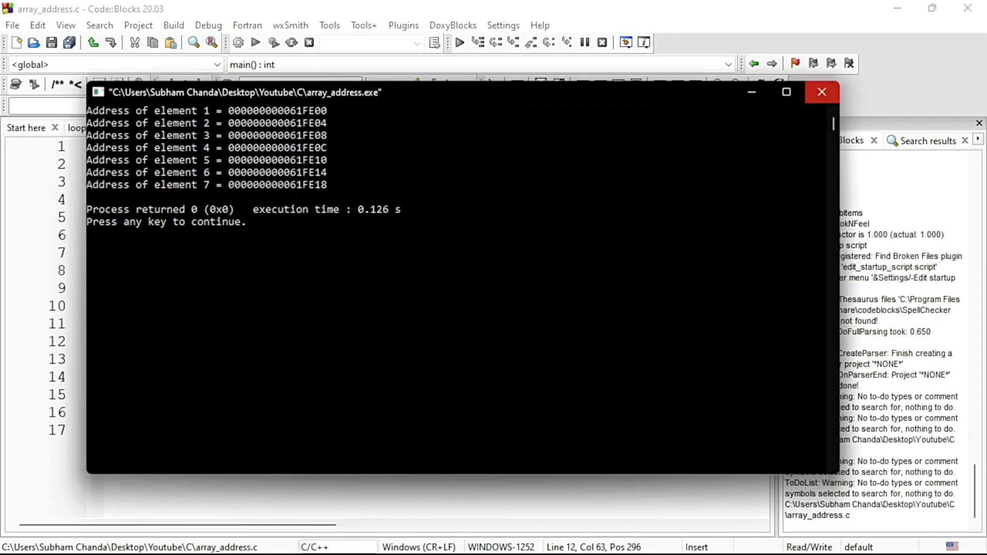
left_click(821, 92)
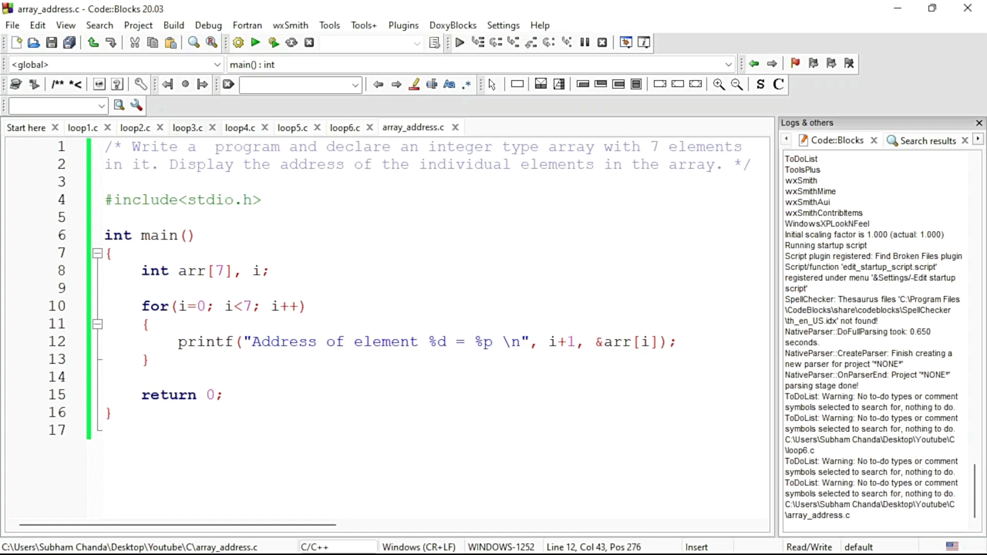
Step: Change the address specifier %p to %u, save array_address.c, and rebuild and run
type("u")
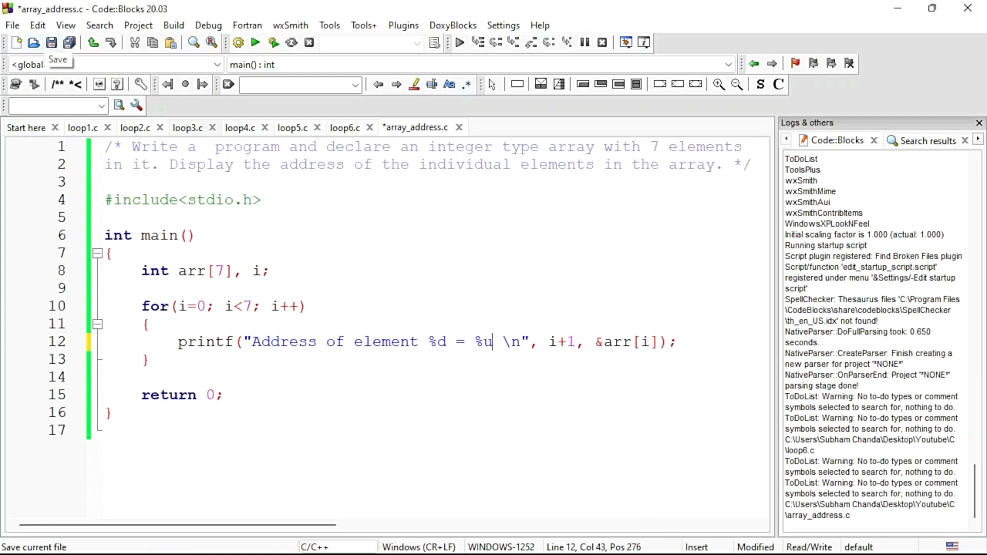
left_click(51, 43)
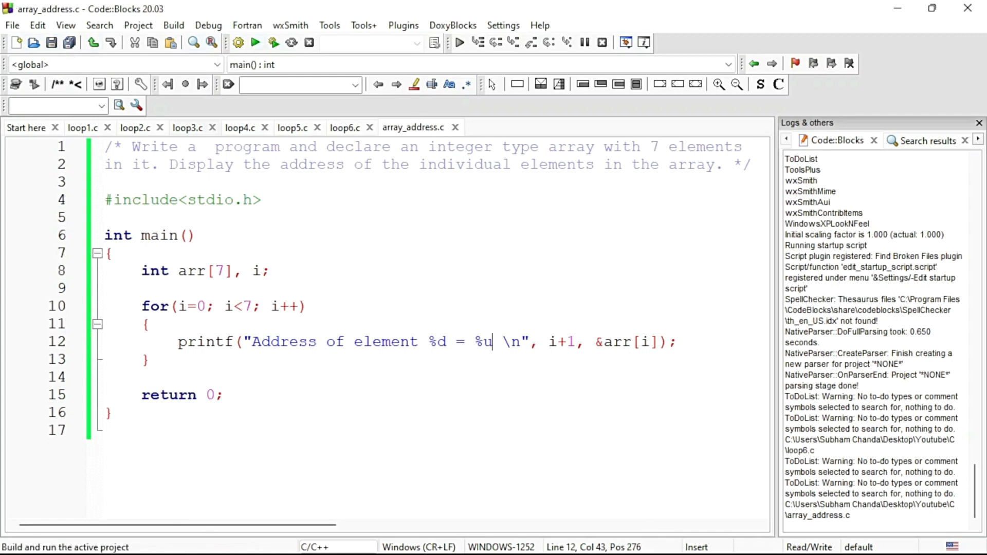
left_click(255, 43)
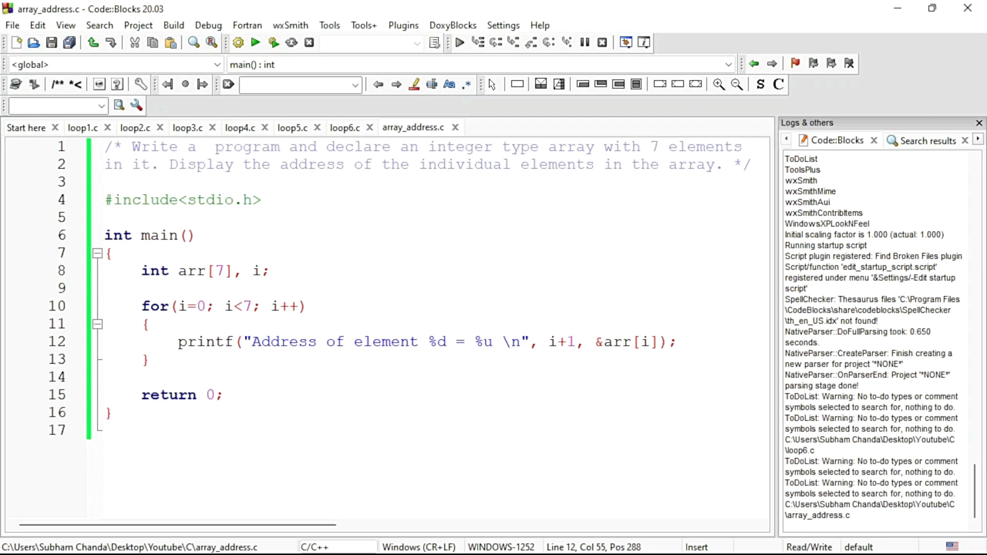
Step: Replace &arr[i] with arr+i and rerun, listing addresses 6422016 to 6422040
key("Backspace")
type("+")
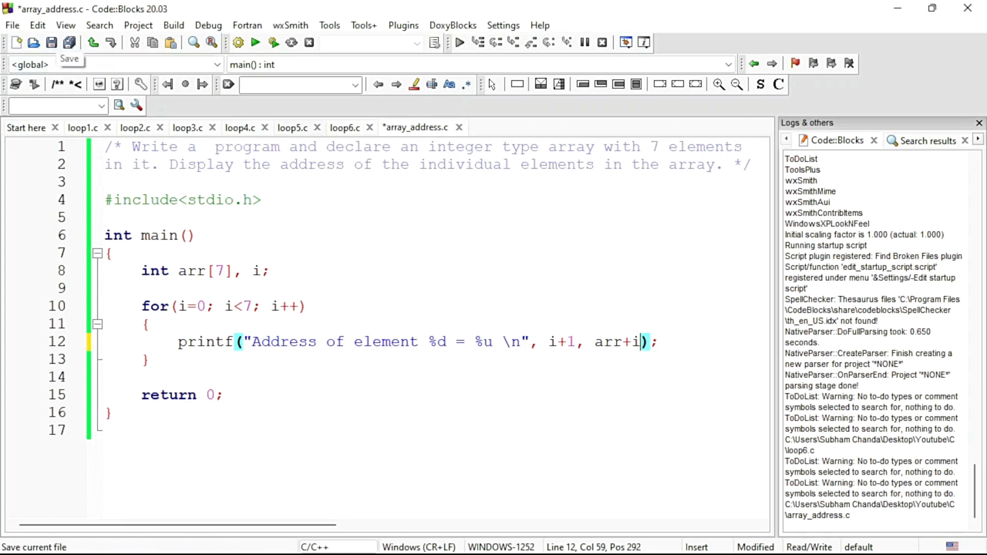
left_click(255, 42)
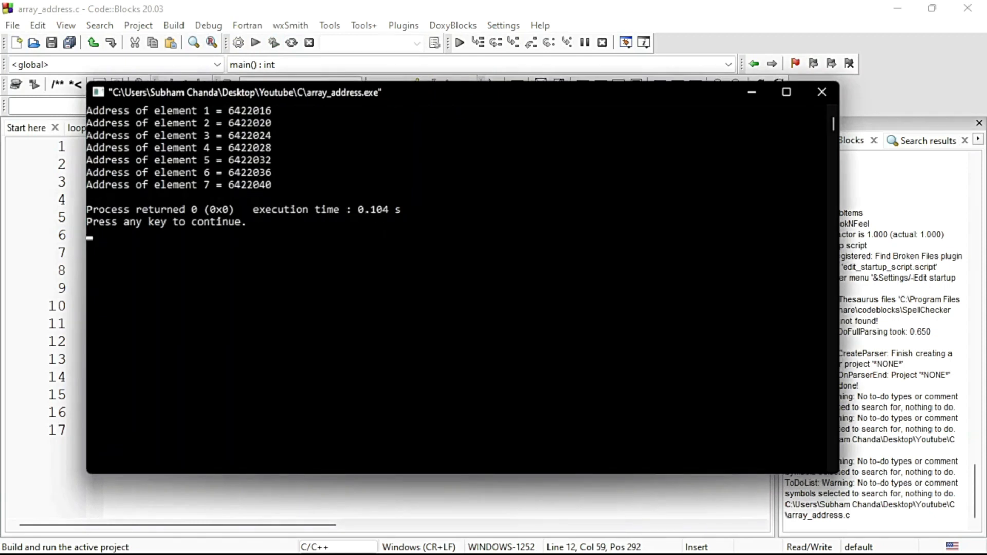